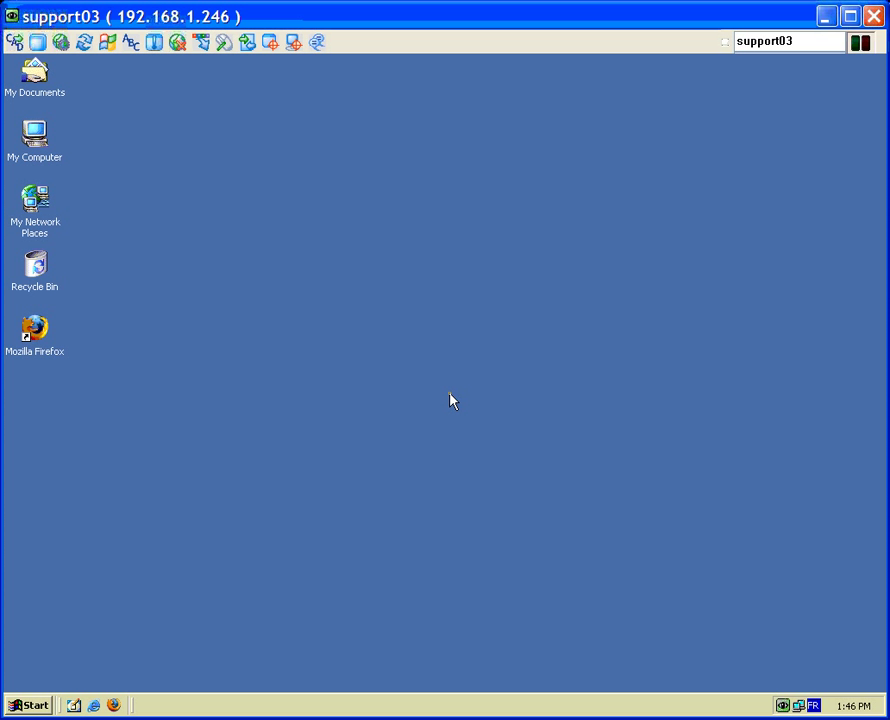
pyautogui.moveTo(448, 400)
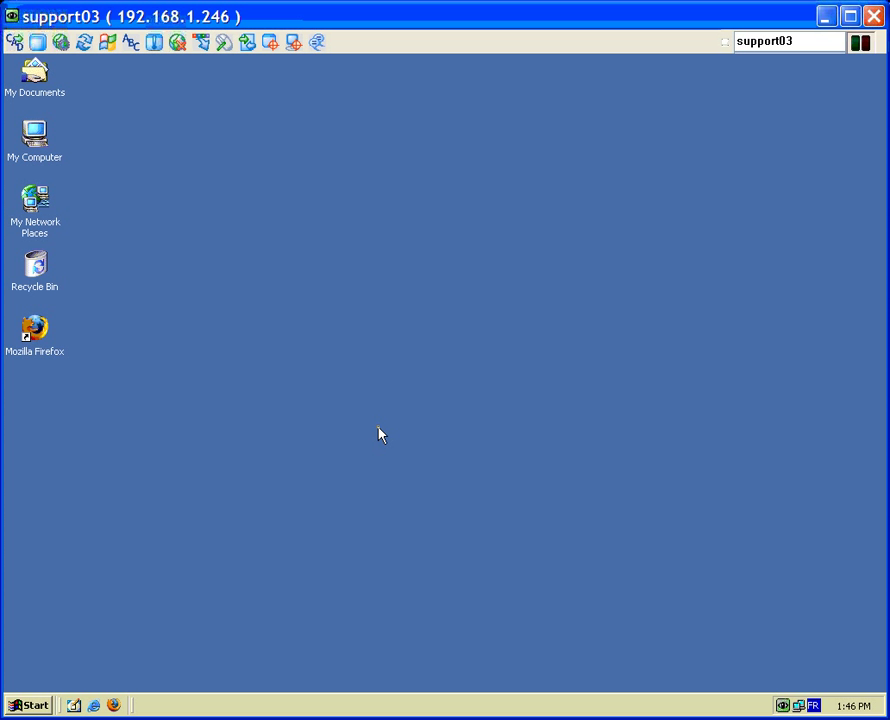
pyautogui.moveTo(322, 474)
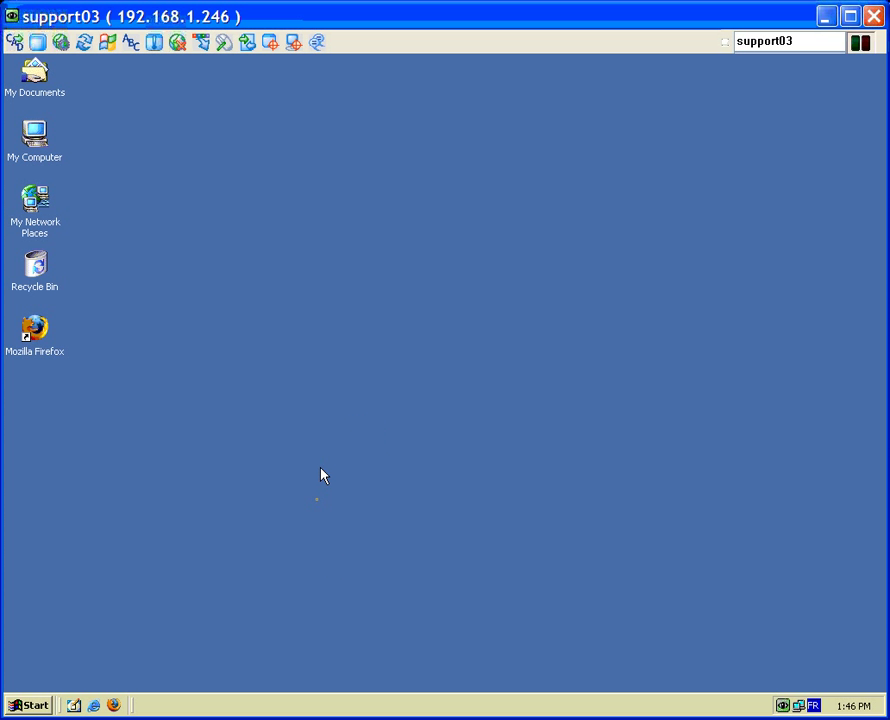
pyautogui.moveTo(300, 632)
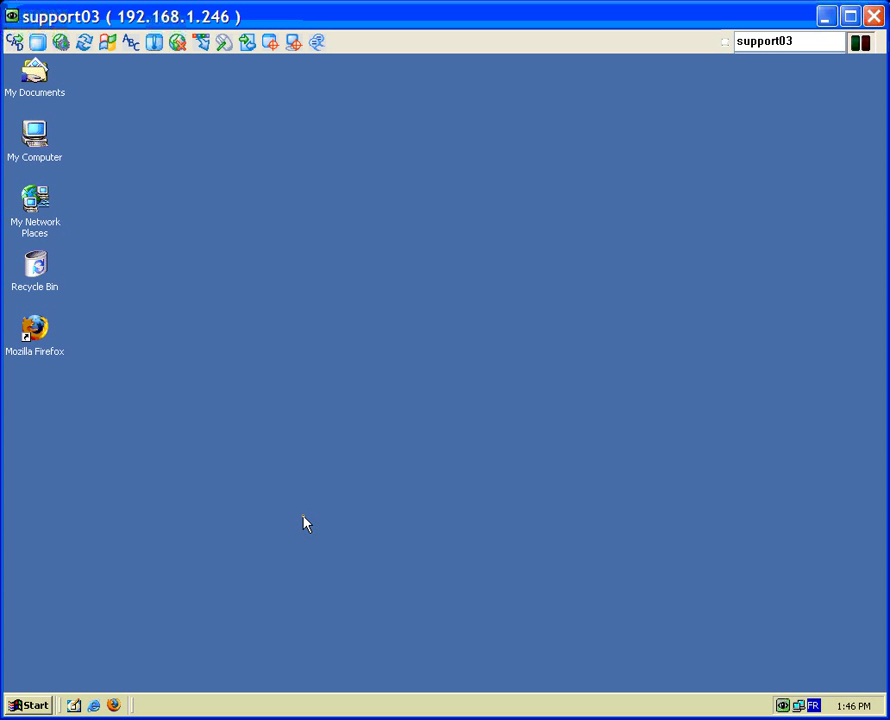
pyautogui.moveTo(304, 520)
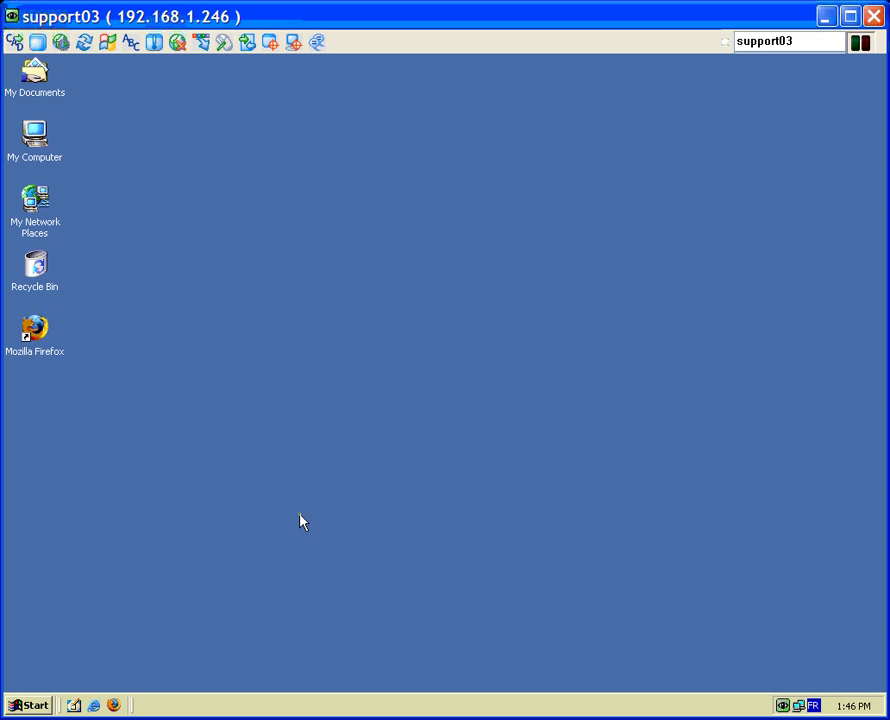
pyautogui.moveTo(108, 592)
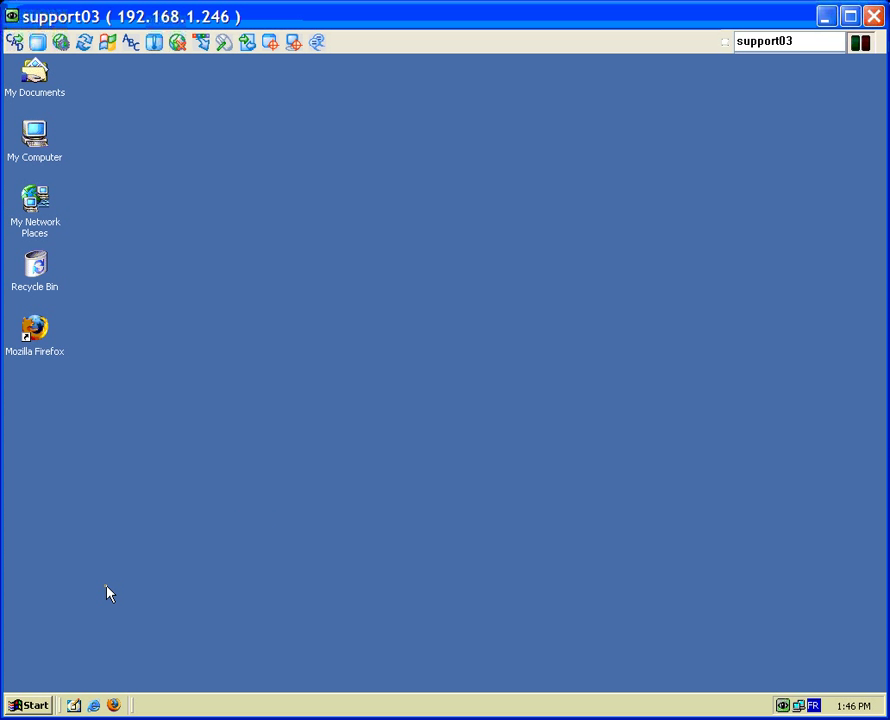
# Launch Pervasive PSQL Control Center from Start > Programs > Pervasive > PSQL 10.
pyautogui.click(30, 704)
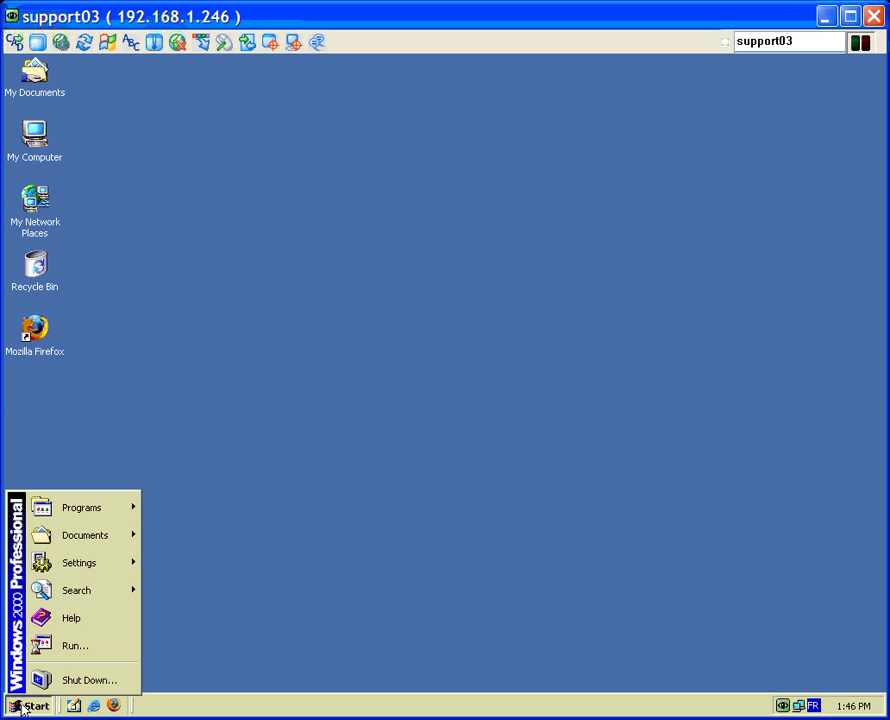
pyautogui.click(82, 508)
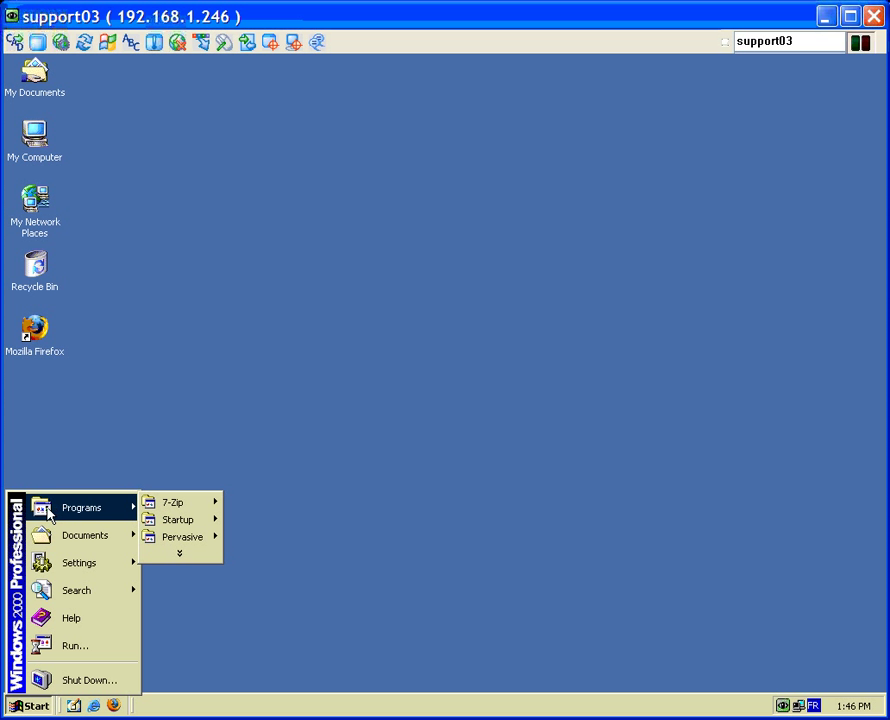
pyautogui.moveTo(182, 536)
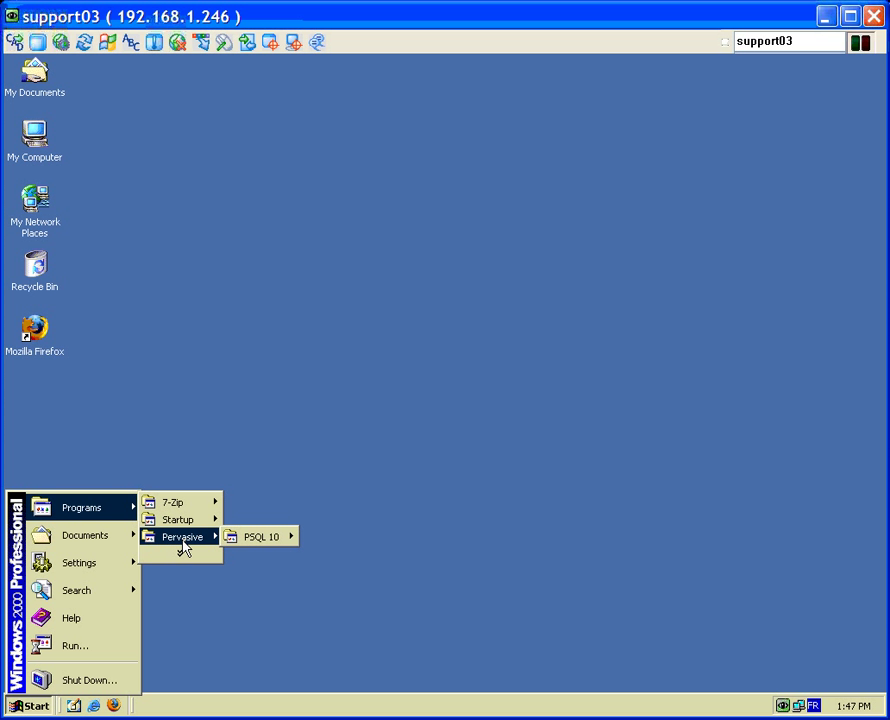
pyautogui.moveTo(260, 536)
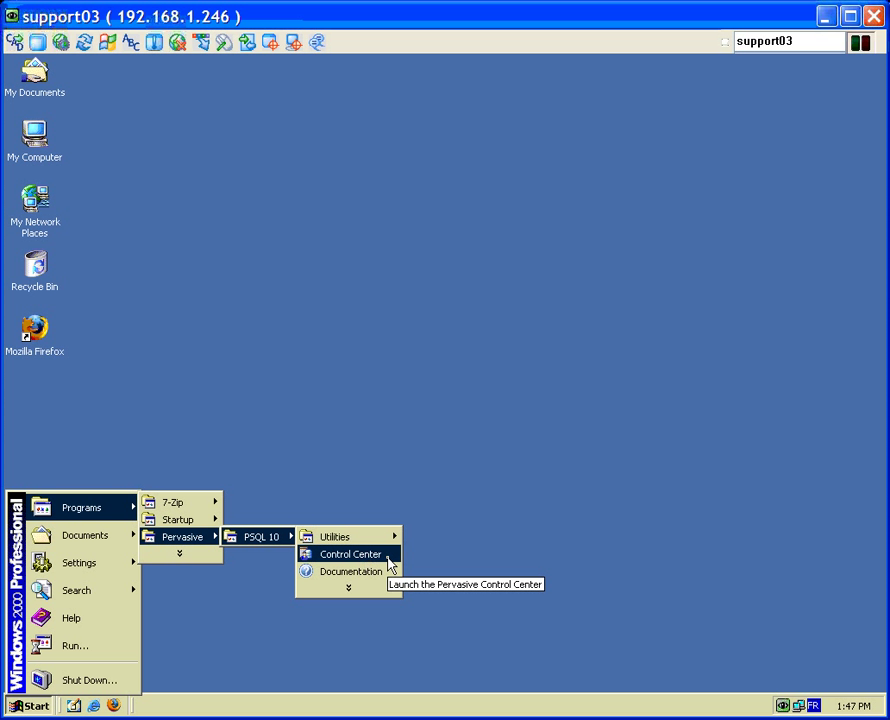
pyautogui.click(348, 554)
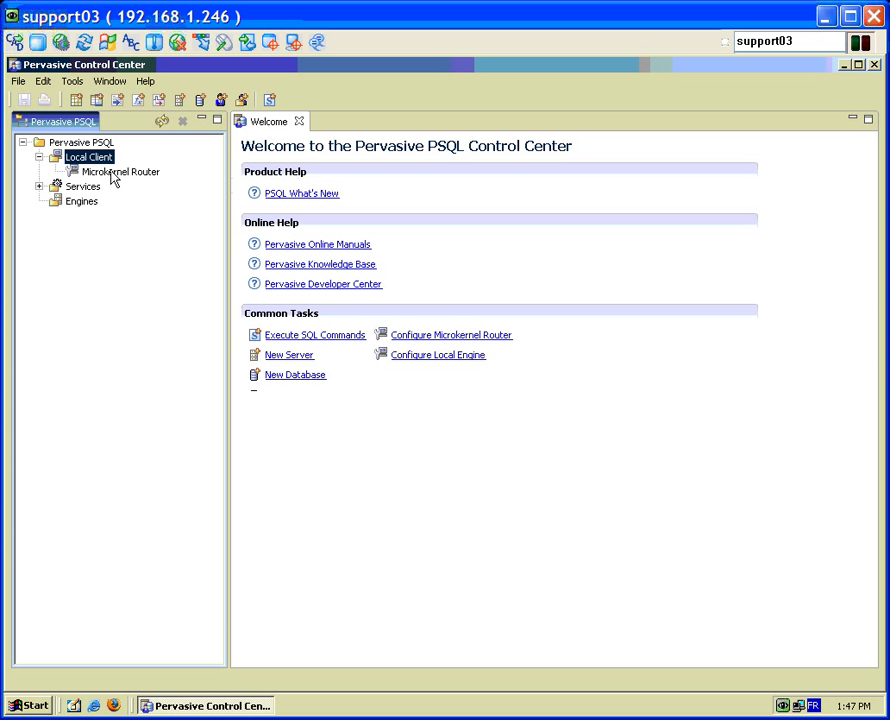
# Bring up the Microkernel Router's Properties at the Communication protocols page.
pyautogui.rightClick(122, 172)
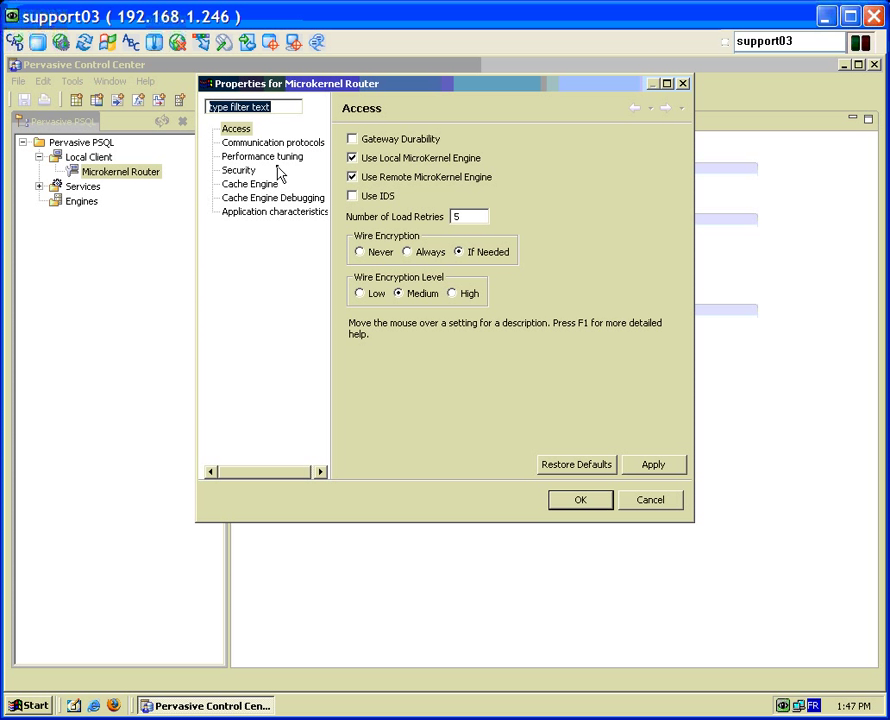
pyautogui.click(236, 128)
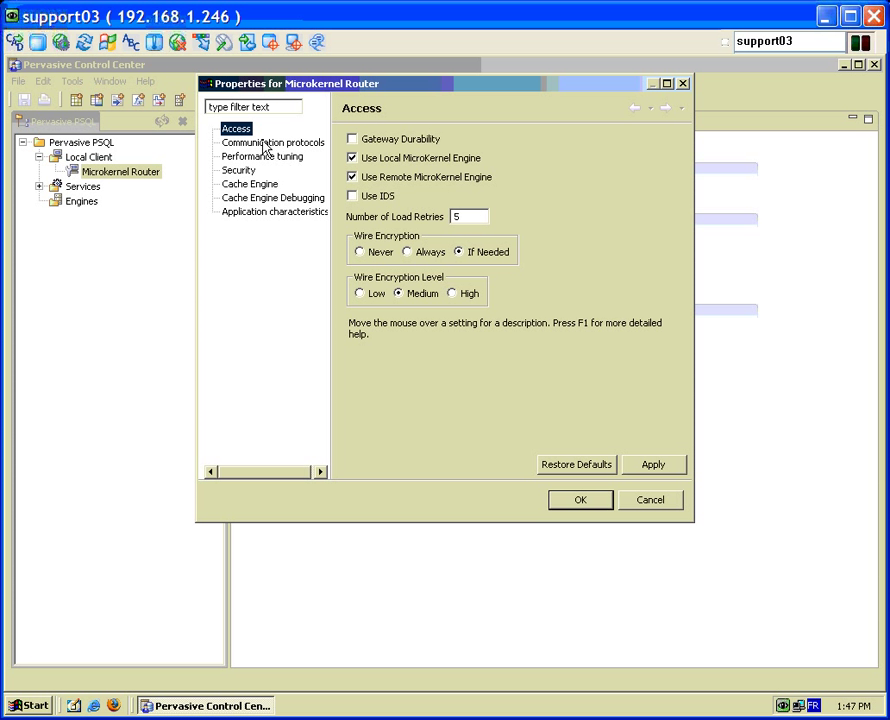
pyautogui.click(272, 142)
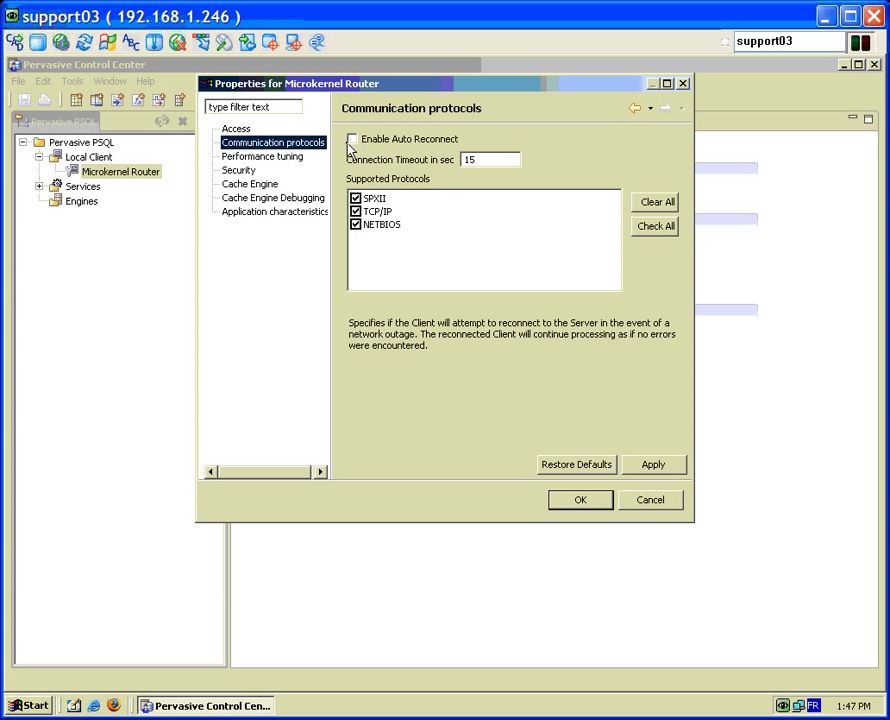
# Enable Auto Reconnect, leaving TCP/IP as the only supported protocol.
pyautogui.click(352, 138)
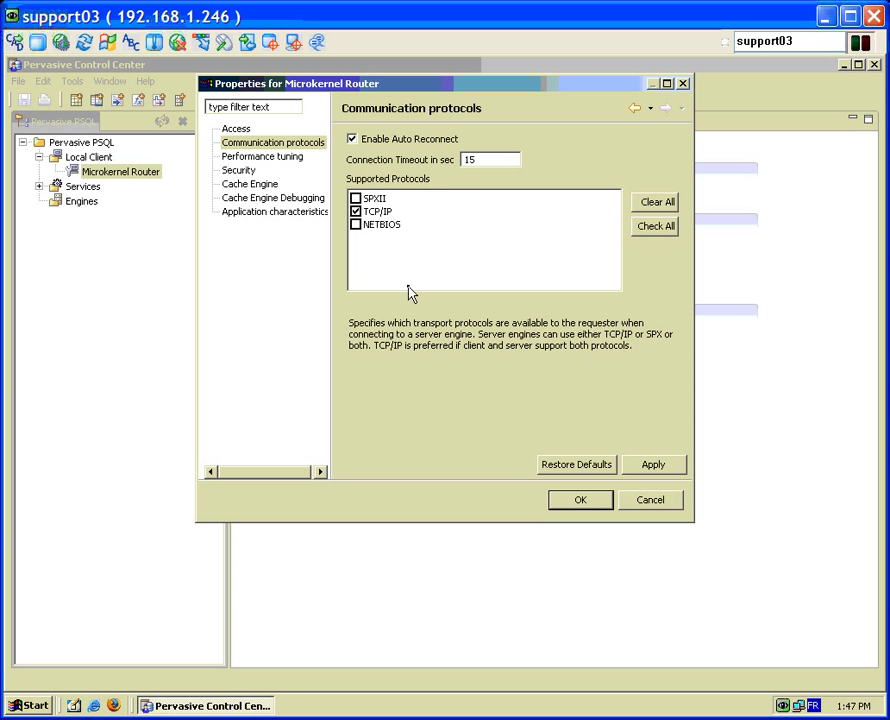
pyautogui.click(262, 156)
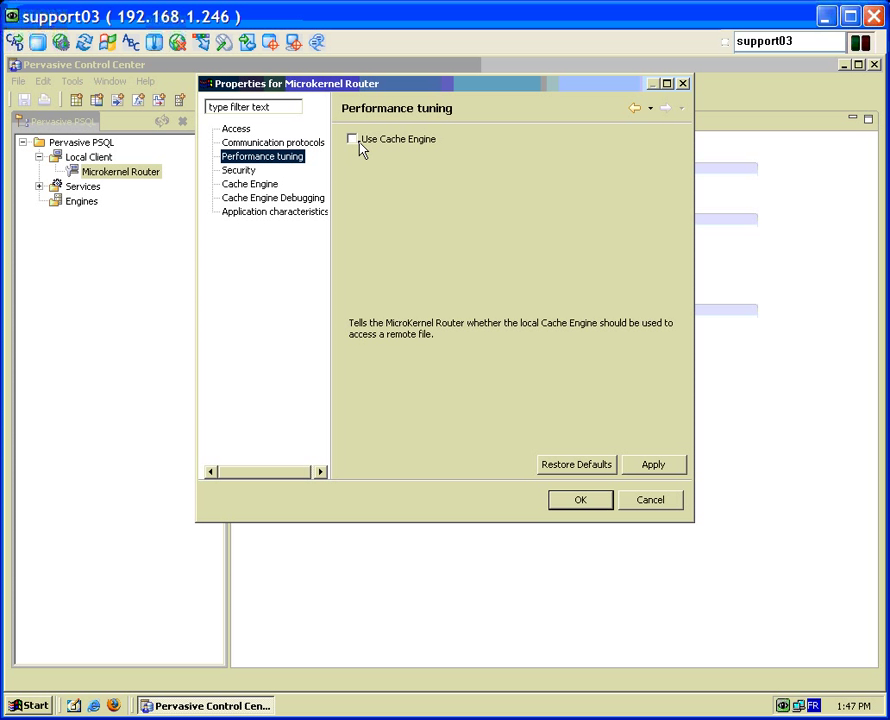
# Enable Use Cache Engine and set Security's Runtime Server Support to No.
pyautogui.click(352, 138)
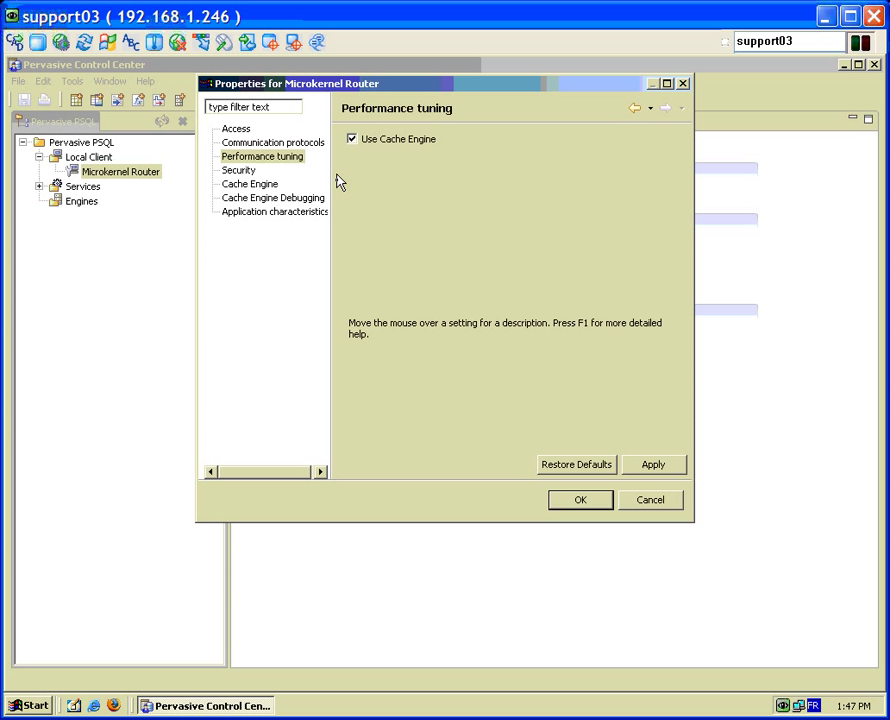
pyautogui.moveTo(240, 174)
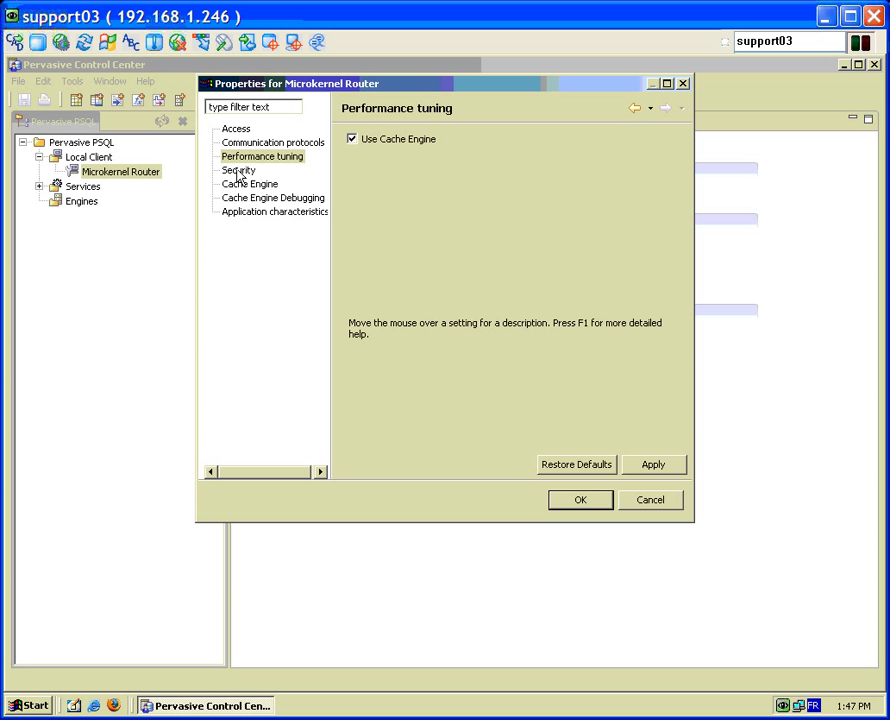
pyautogui.click(240, 170)
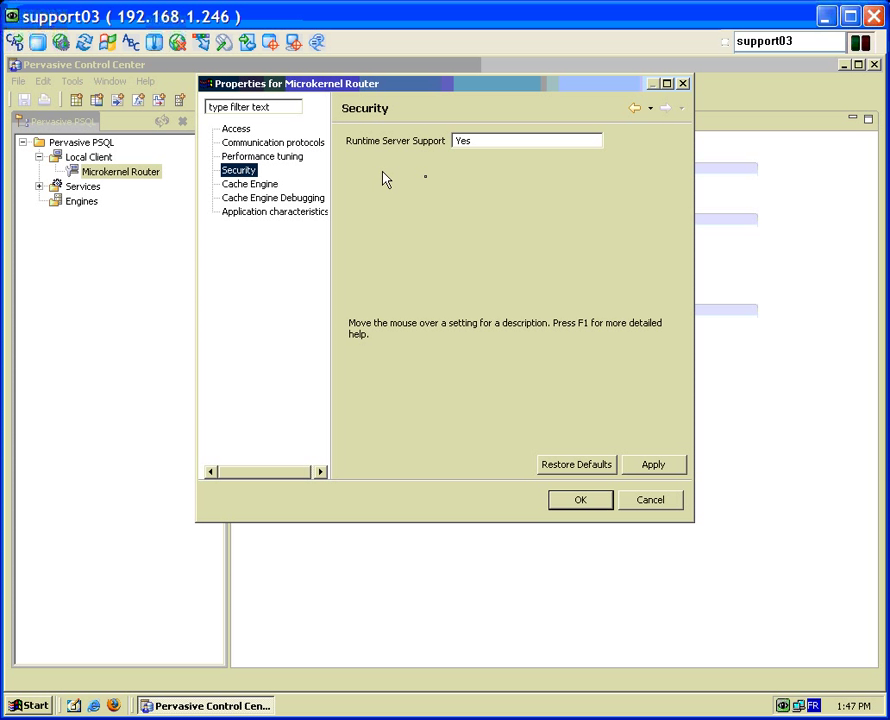
pyautogui.click(524, 140)
pyautogui.write('No')
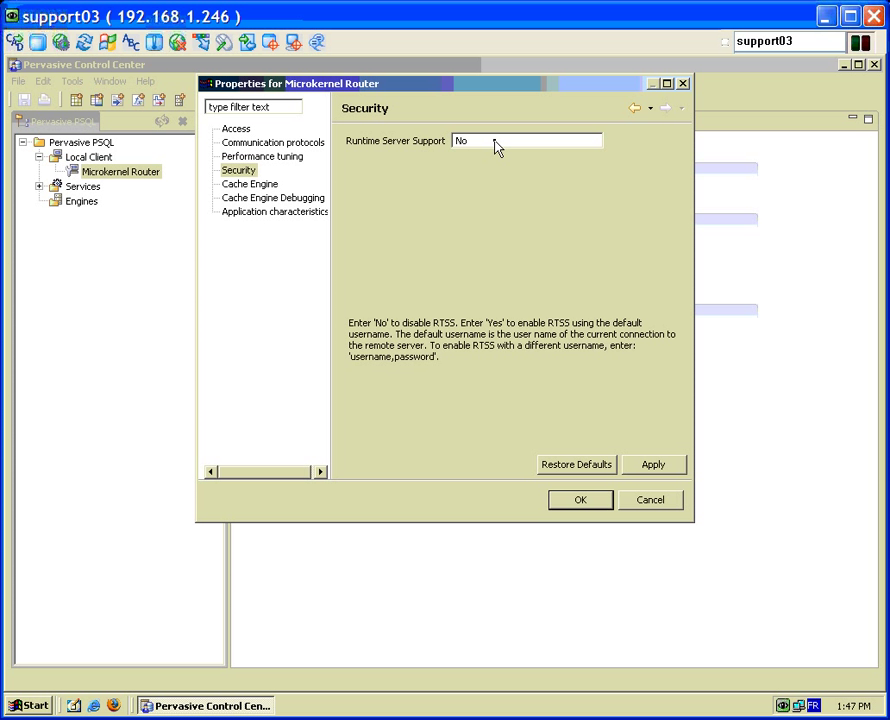
pyautogui.click(248, 184)
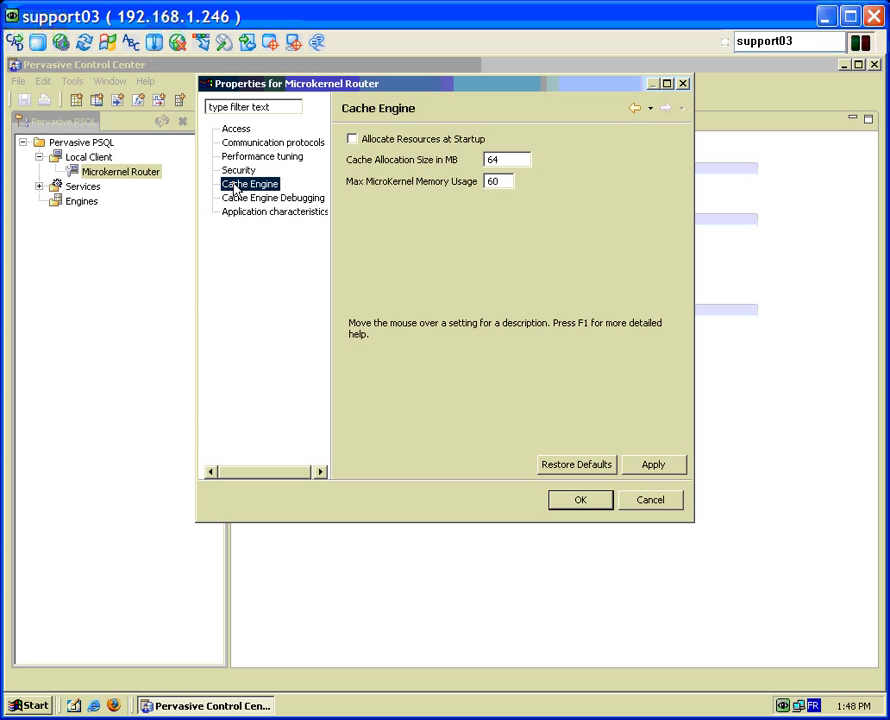
pyautogui.moveTo(232, 188)
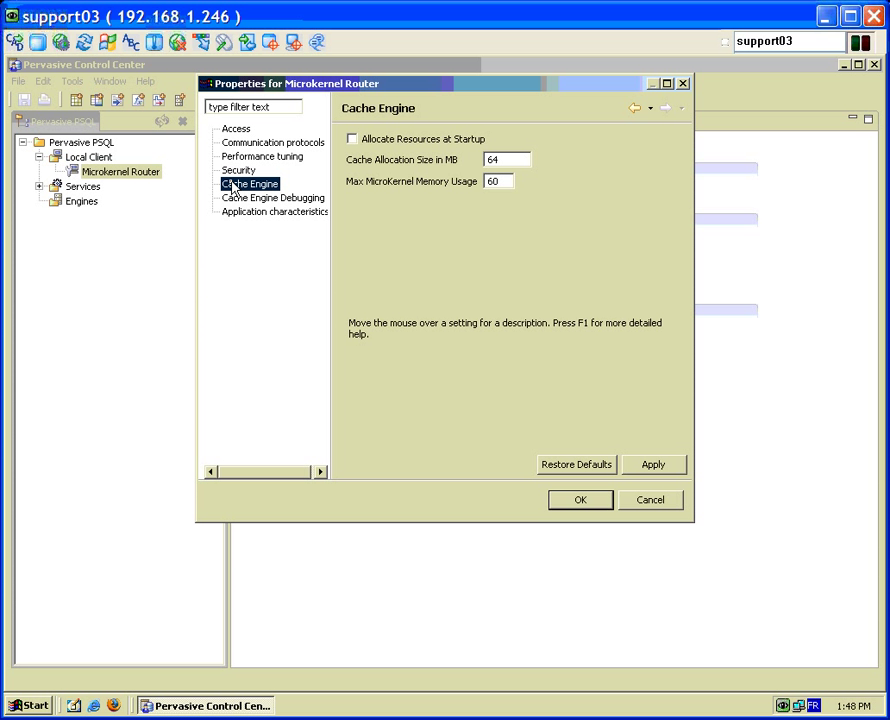
pyautogui.moveTo(434, 236)
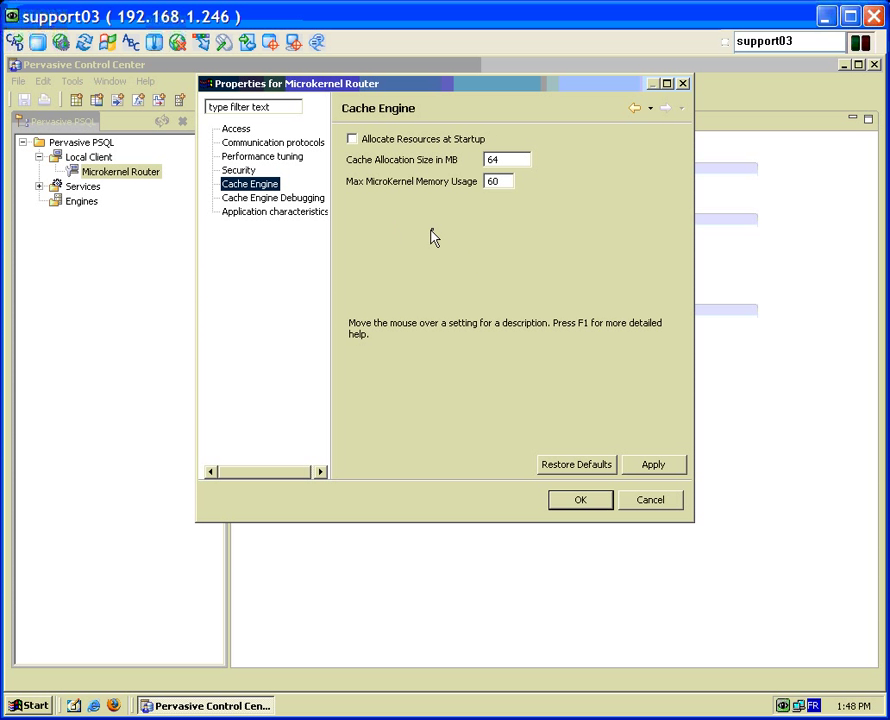
pyautogui.moveTo(436, 232)
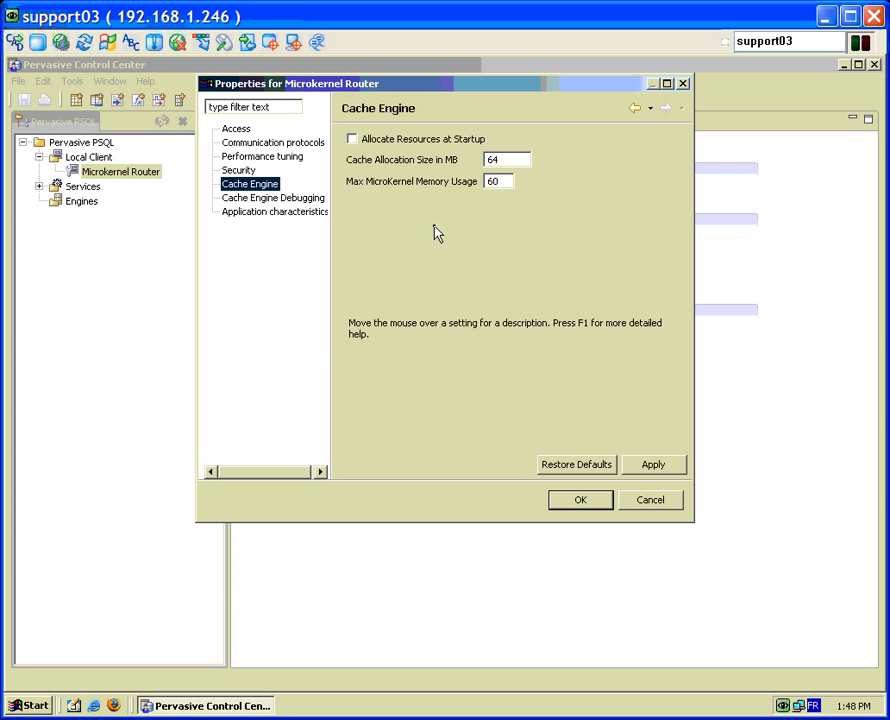
pyautogui.moveTo(420, 216)
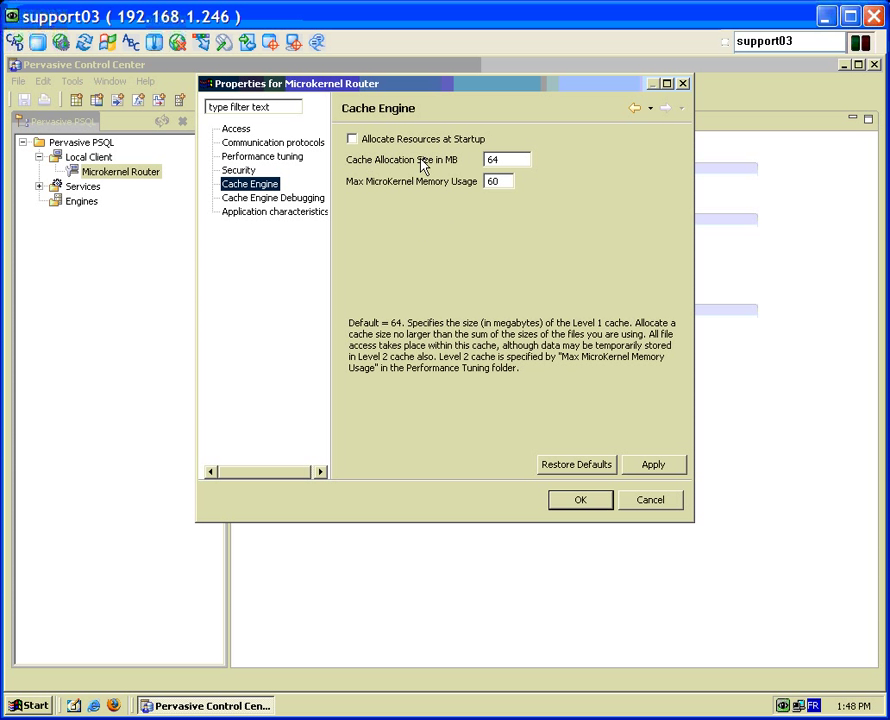
pyautogui.moveTo(434, 164)
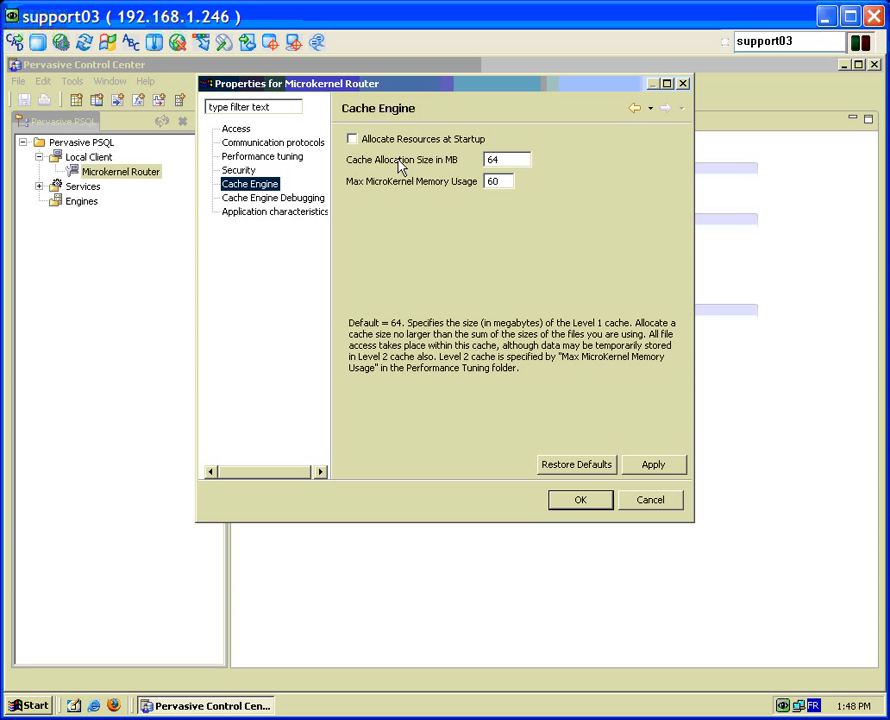
pyautogui.moveTo(400, 166)
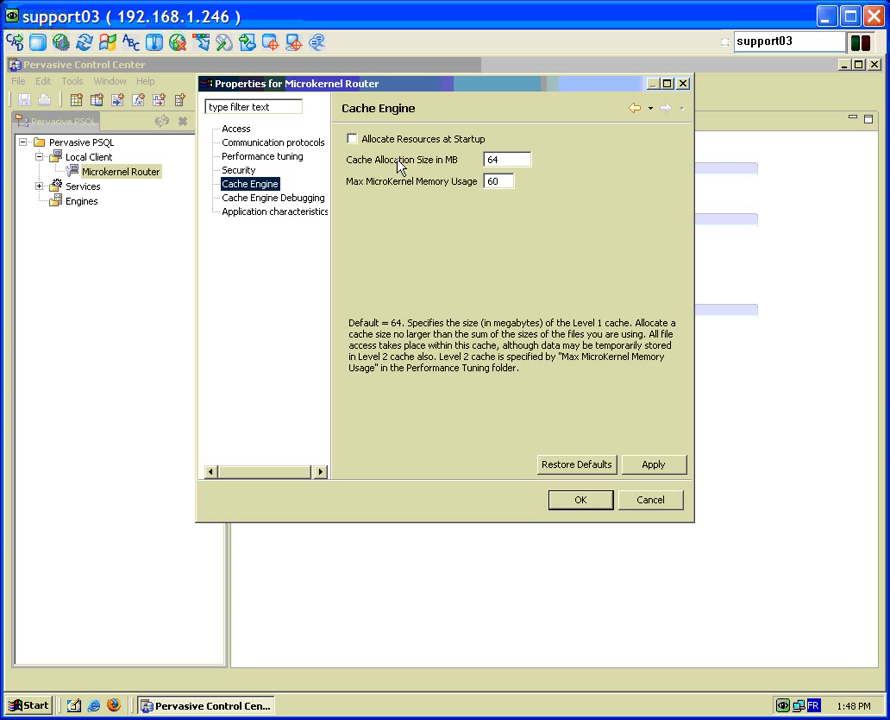
pyautogui.moveTo(494, 180)
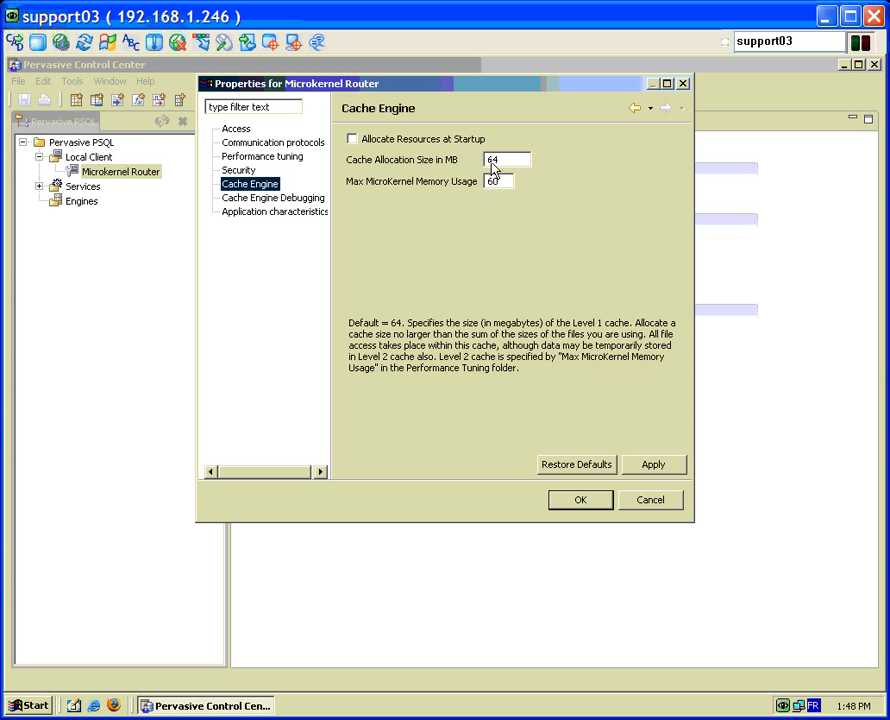
pyautogui.moveTo(506, 168)
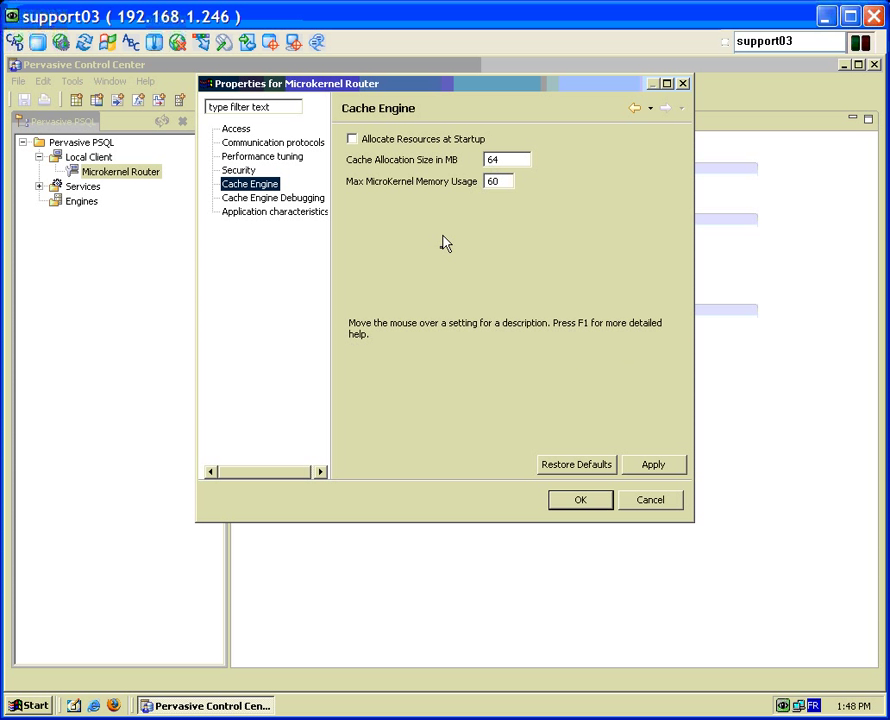
pyautogui.moveTo(456, 244)
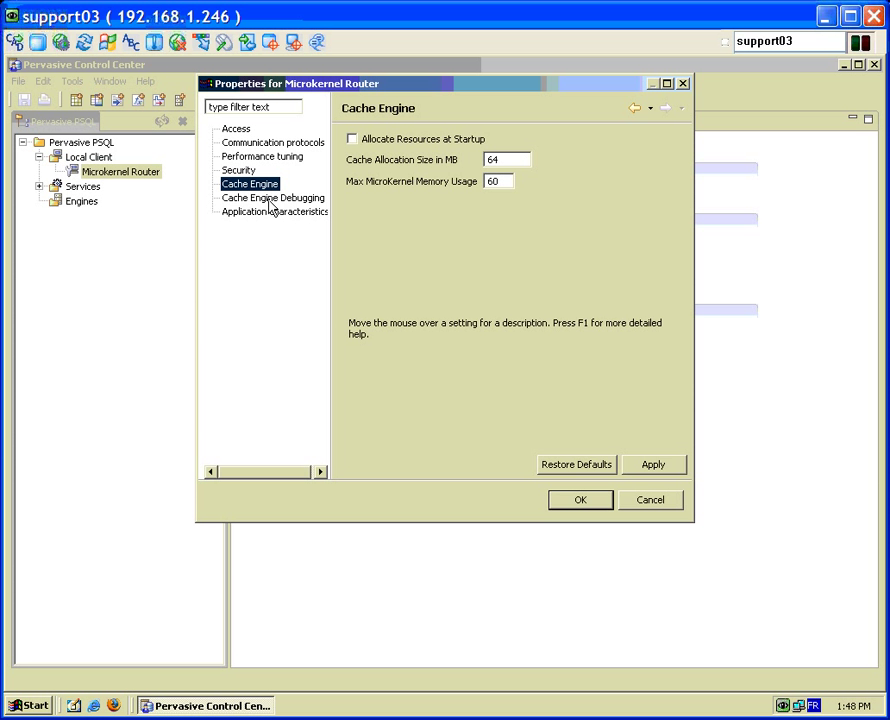
# Review Cache Engine Debugging and Application characteristics, then apply and accept the router settings.
pyautogui.click(272, 198)
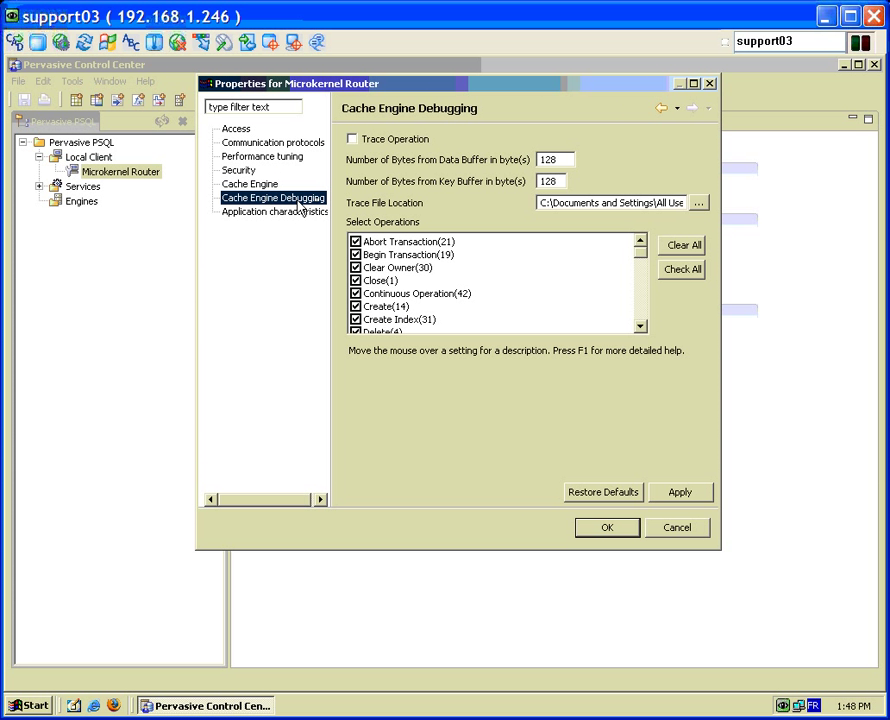
pyautogui.moveTo(478, 284)
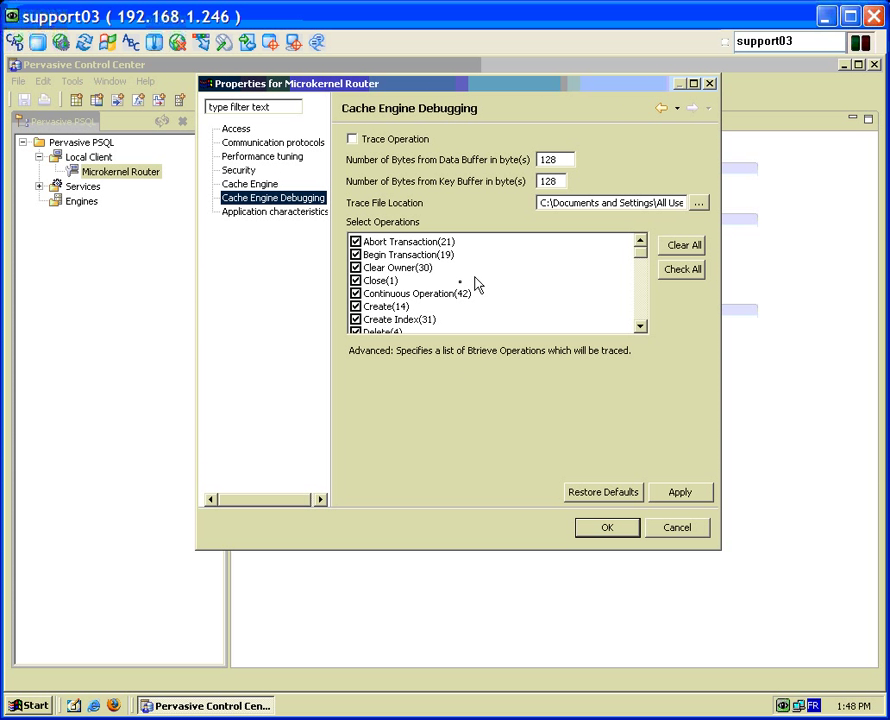
pyautogui.click(274, 212)
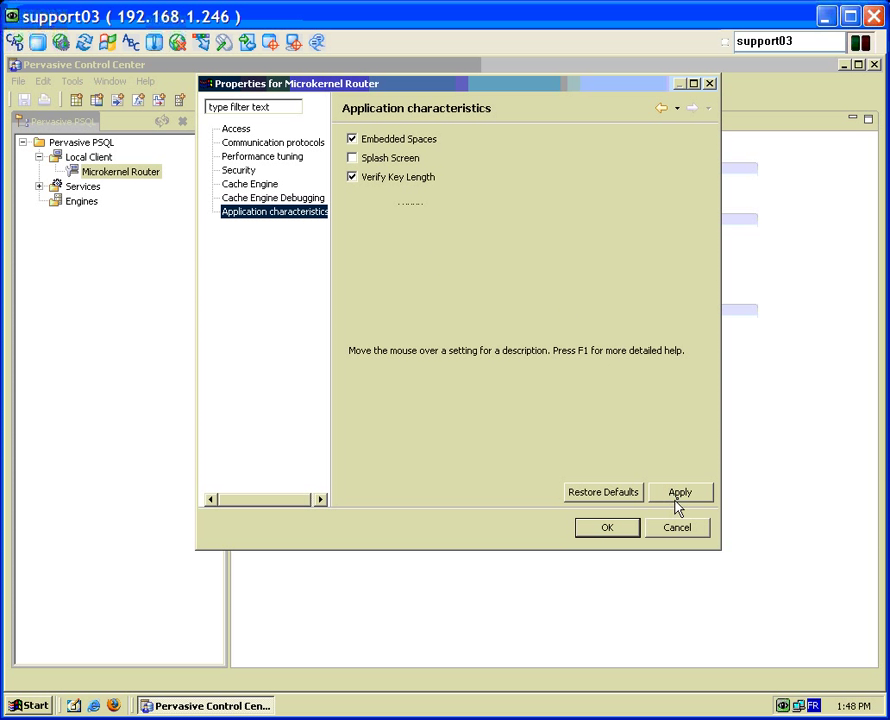
pyautogui.click(680, 492)
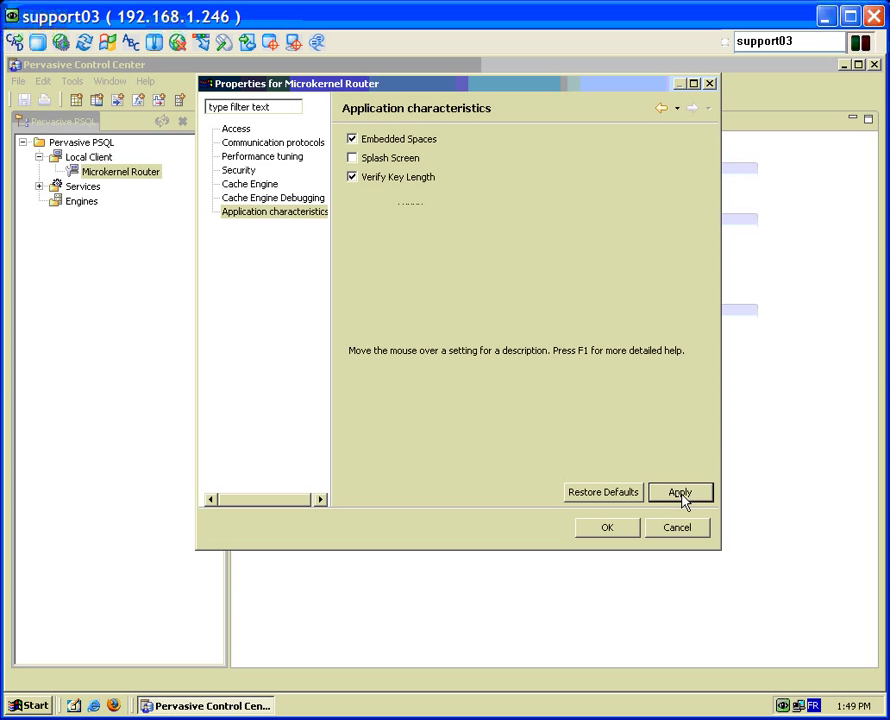
pyautogui.click(606, 528)
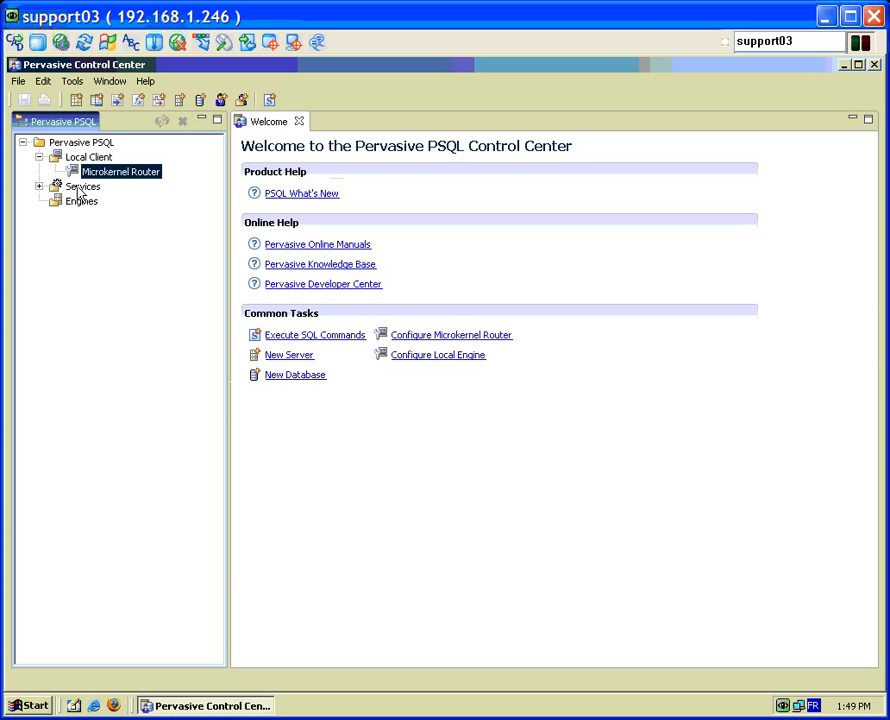
# Restart All Services from the Services node, which reports the restart failed.
pyautogui.rightClick(82, 186)
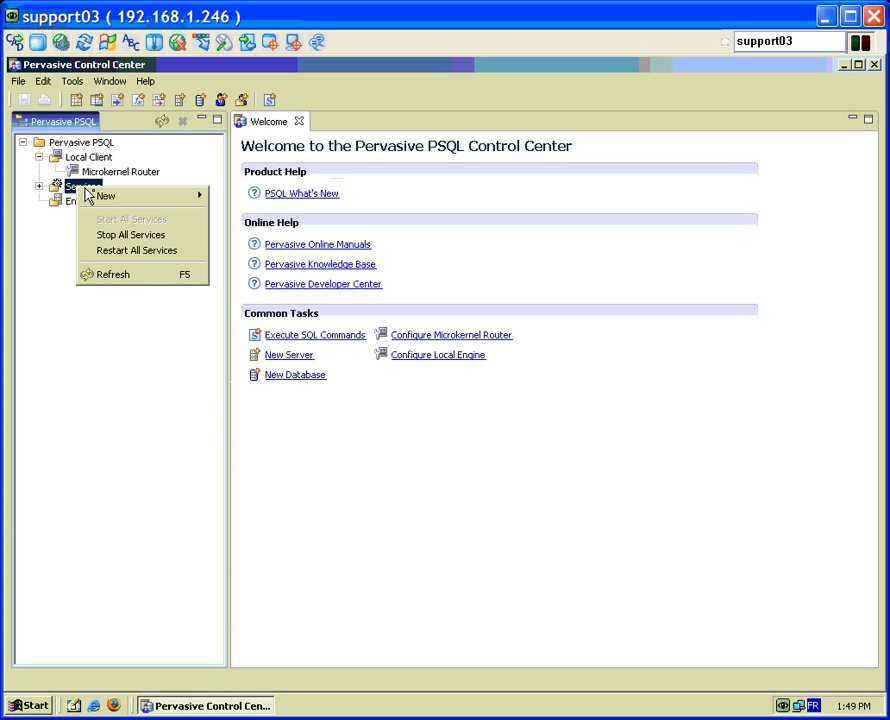
pyautogui.click(184, 262)
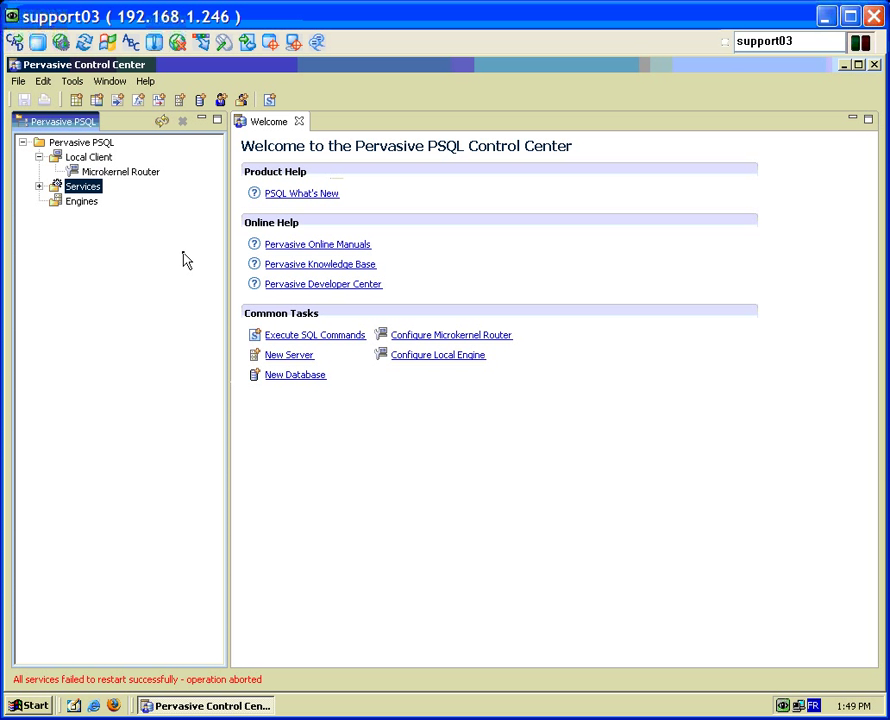
pyautogui.moveTo(878, 72)
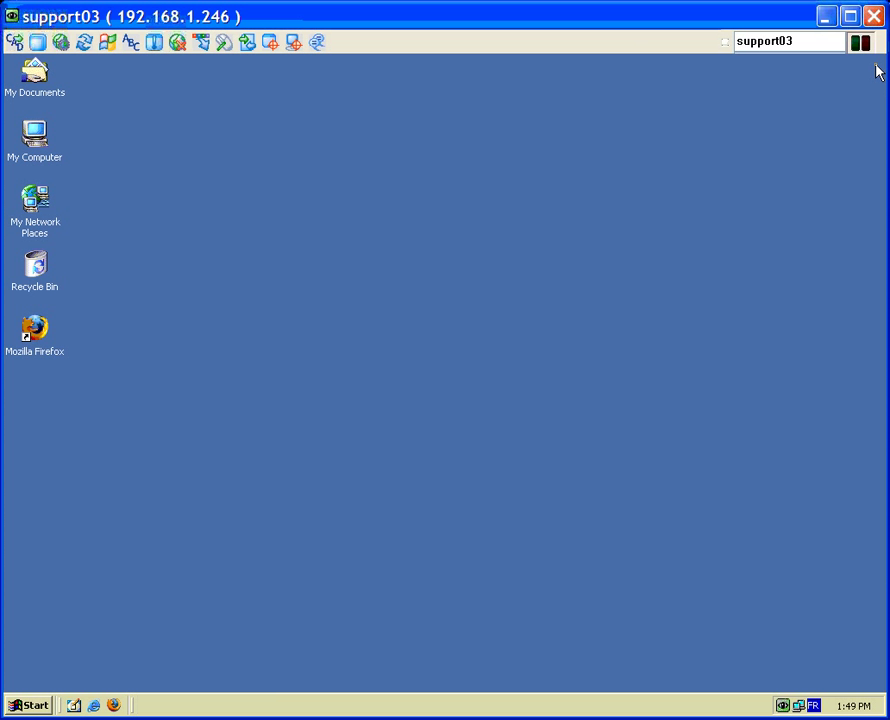
pyautogui.moveTo(462, 276)
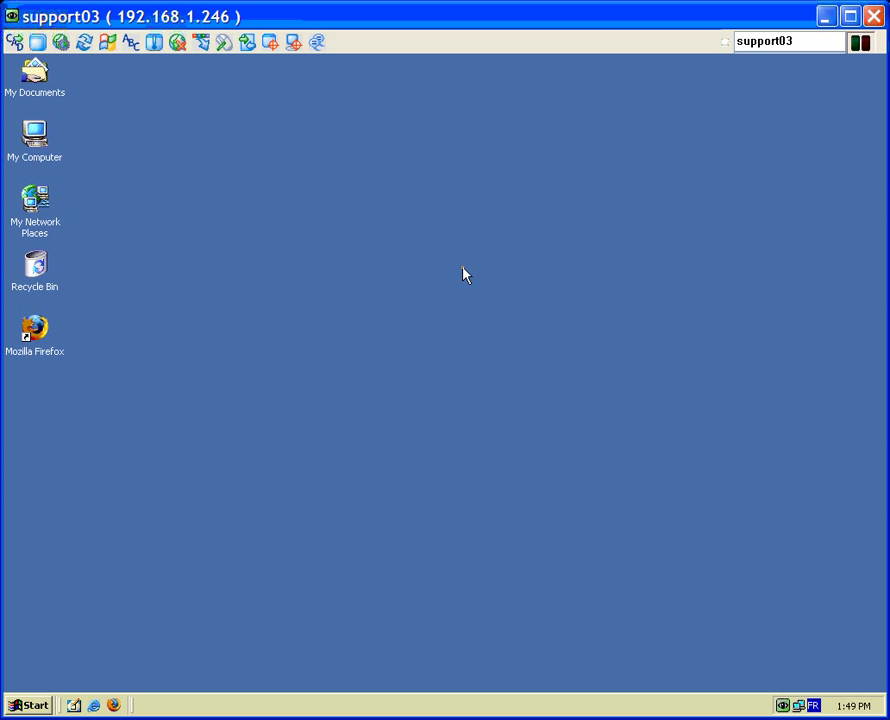